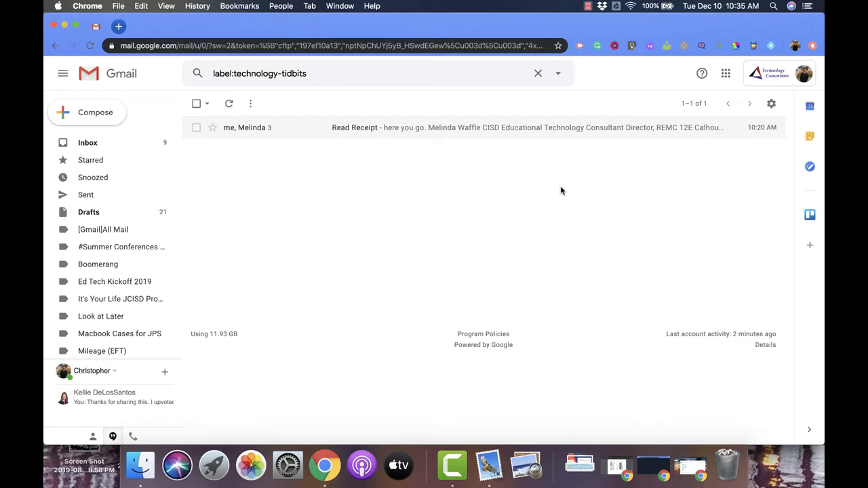
{"action": "mouse_move", "coordinate": [283, 187]}
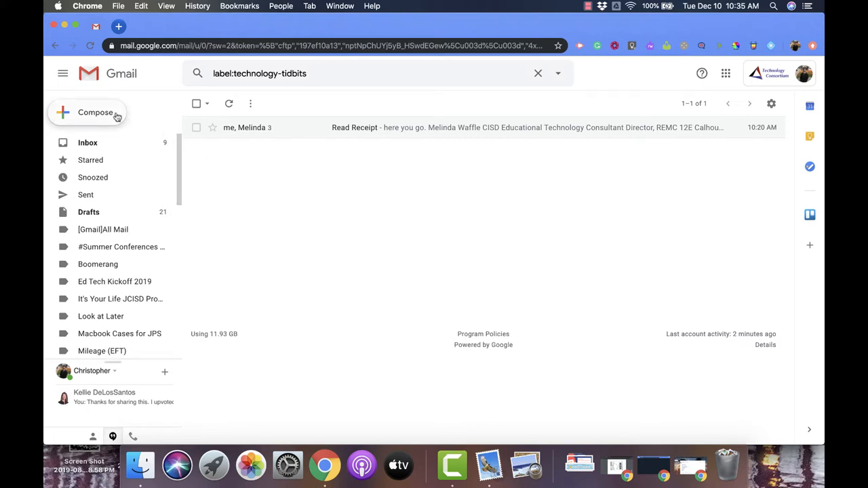
Compose a message to the jcisd.org contact 'christ…' with subject 'Read Receipt Example'.
{"action": "left_click", "coordinate": [95, 112]}
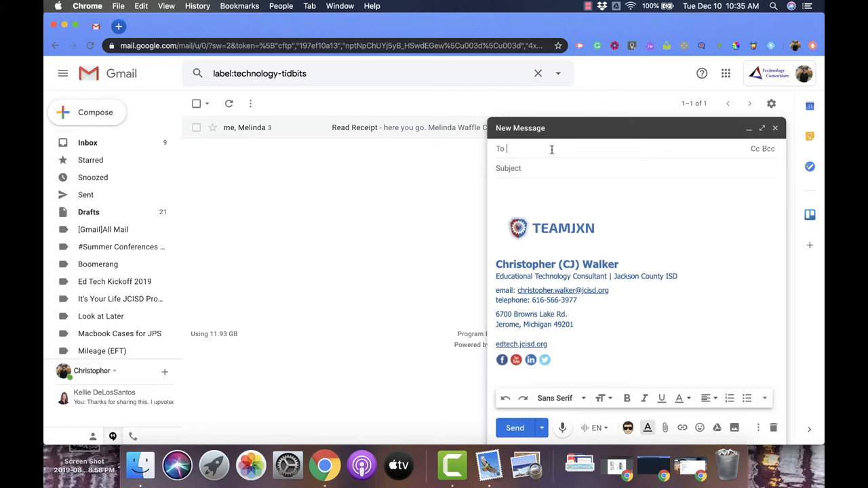
{"action": "type", "text": "christ"}
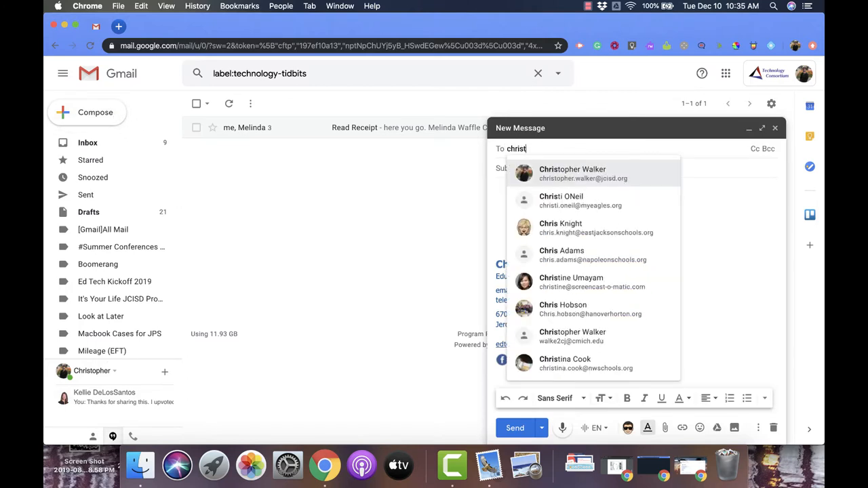
{"action": "left_click", "coordinate": [593, 173]}
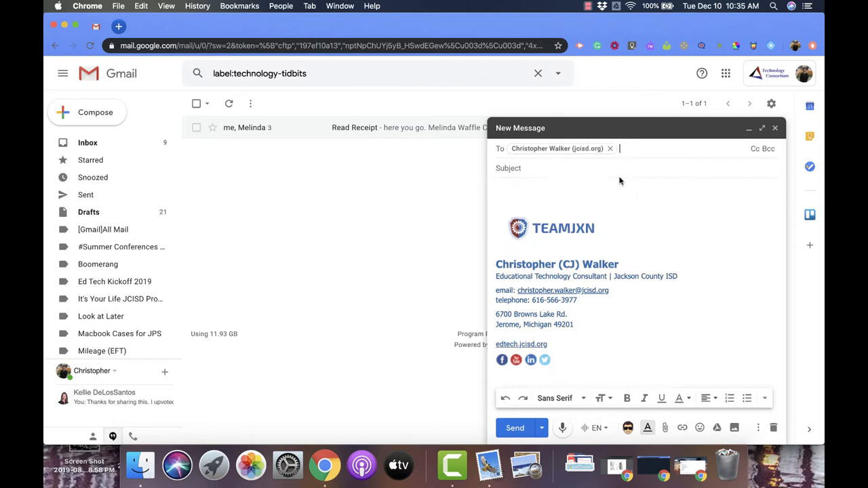
{"action": "type", "text": "Read Receipt Example"}
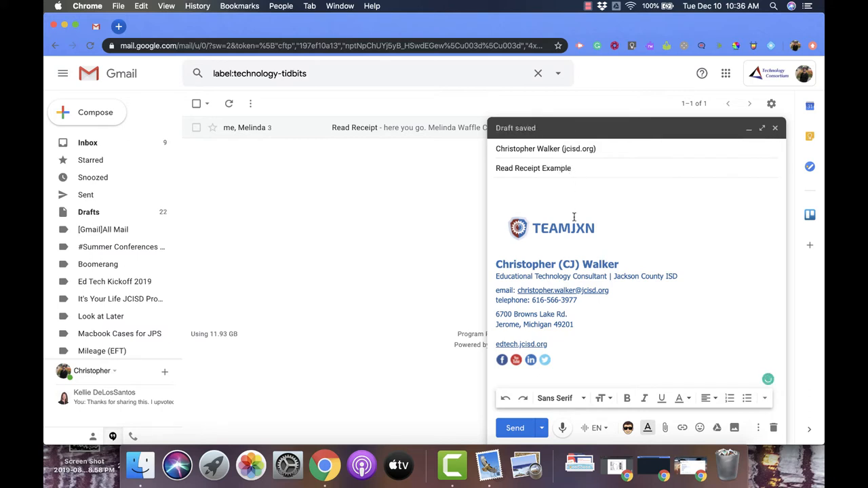
{"action": "mouse_move", "coordinate": [625, 310]}
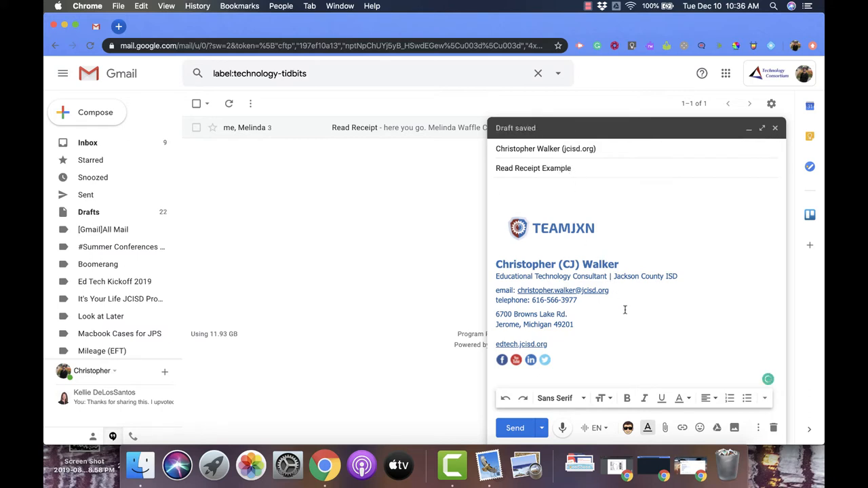
{"action": "mouse_move", "coordinate": [739, 404]}
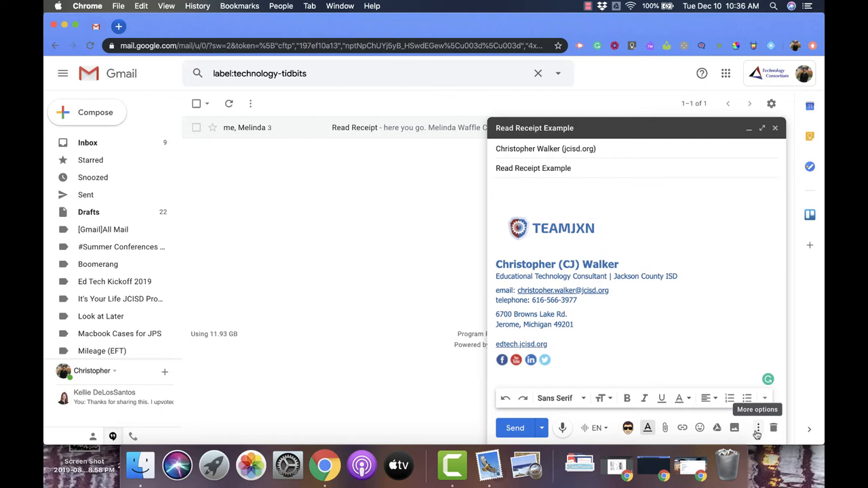
Turn on Request read receipt from the draft's More options menu and confirm its checkmark.
{"action": "left_click", "coordinate": [754, 428]}
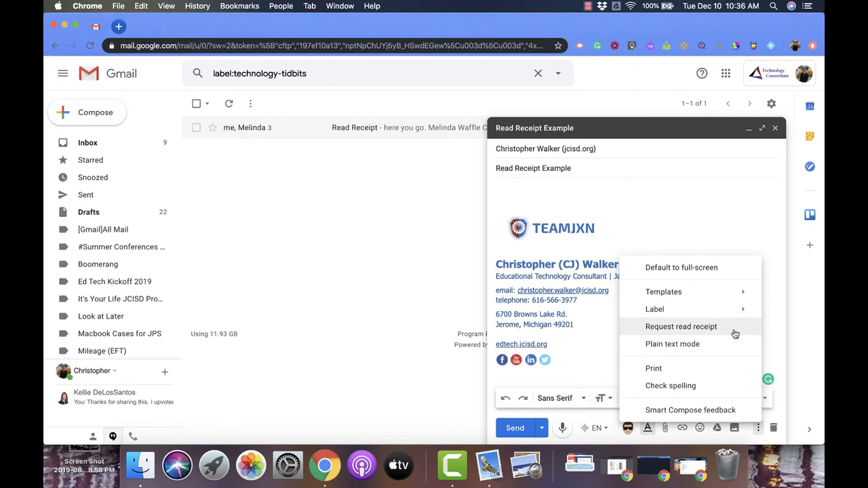
{"action": "left_click", "coordinate": [681, 327]}
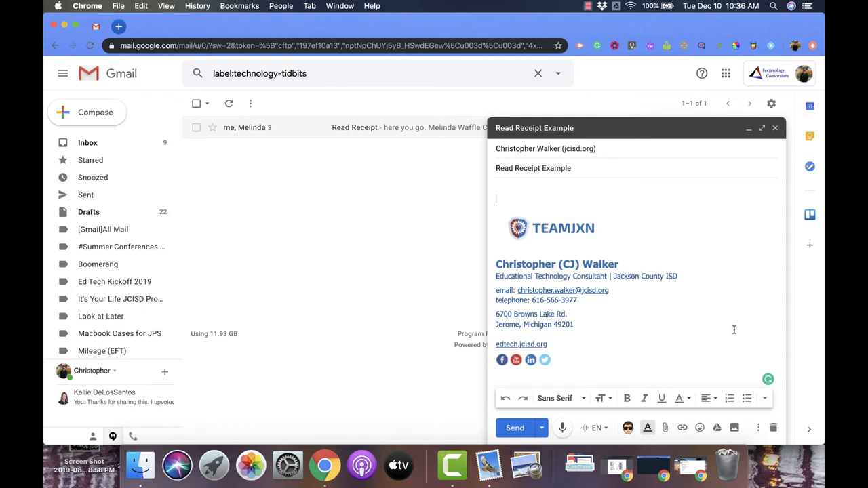
{"action": "mouse_move", "coordinate": [742, 340]}
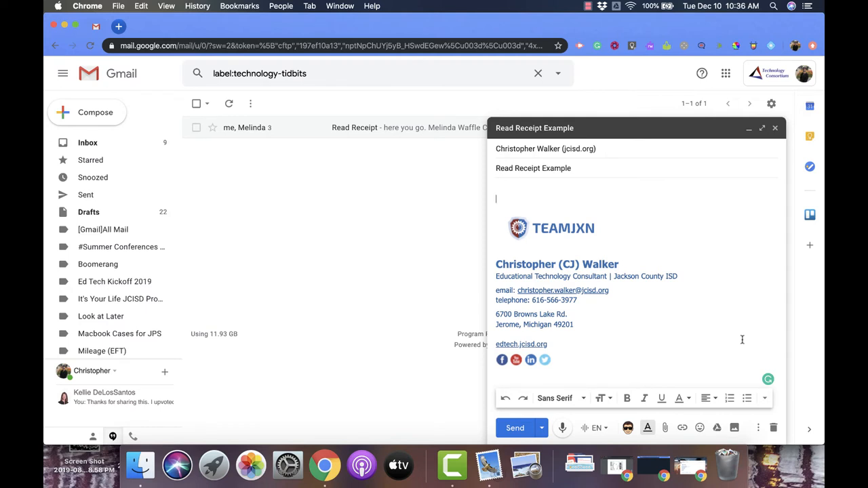
{"action": "left_click", "coordinate": [756, 427]}
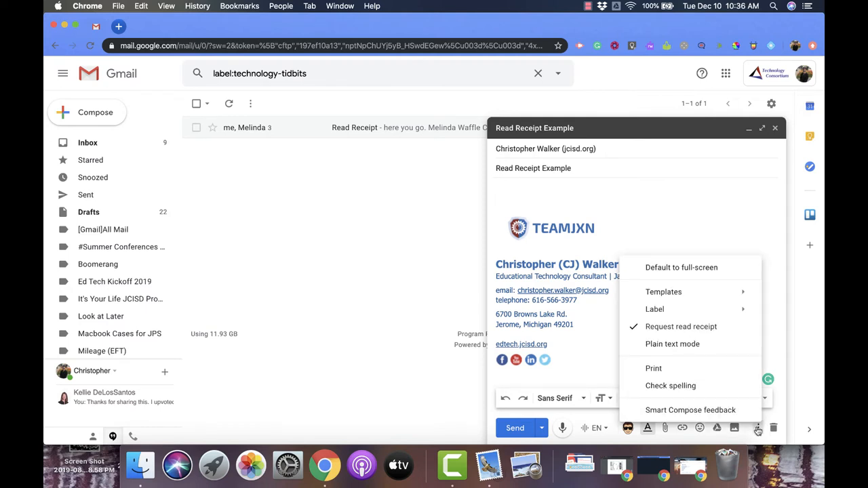
{"action": "mouse_move", "coordinate": [644, 335]}
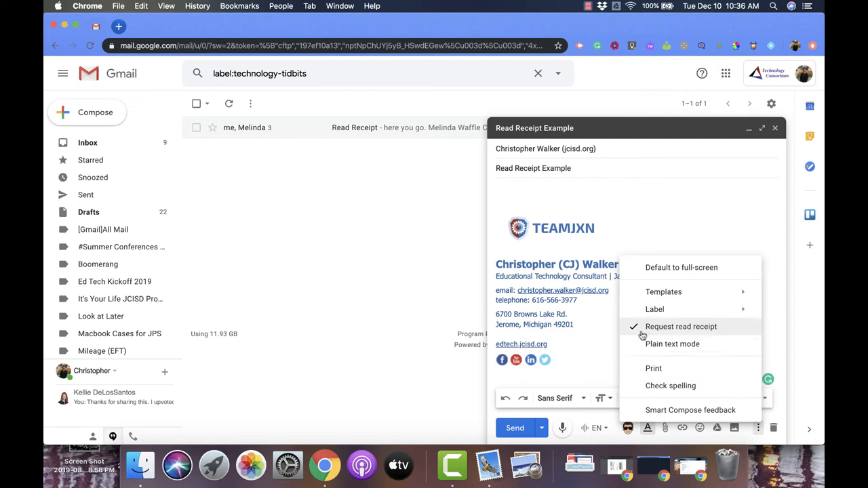
{"action": "mouse_move", "coordinate": [642, 332]}
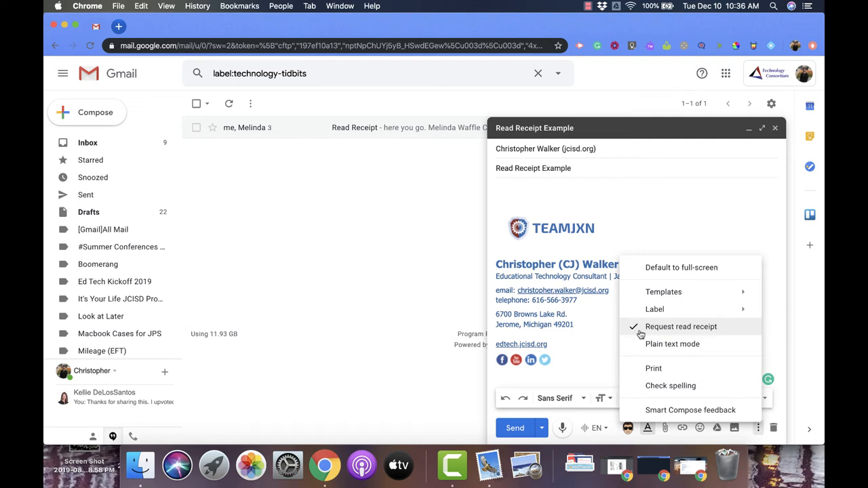
{"action": "left_click", "coordinate": [681, 326]}
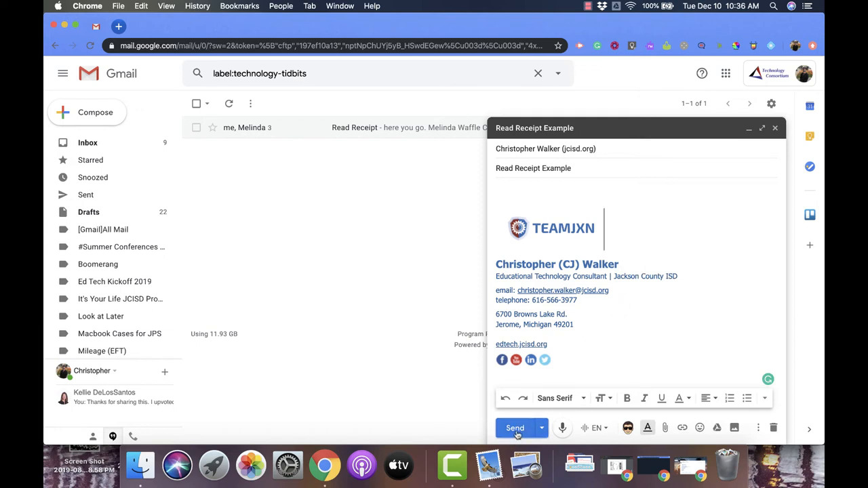
Send the 'Read Receipt Example' message with read receipt requested.
{"action": "left_click", "coordinate": [515, 428]}
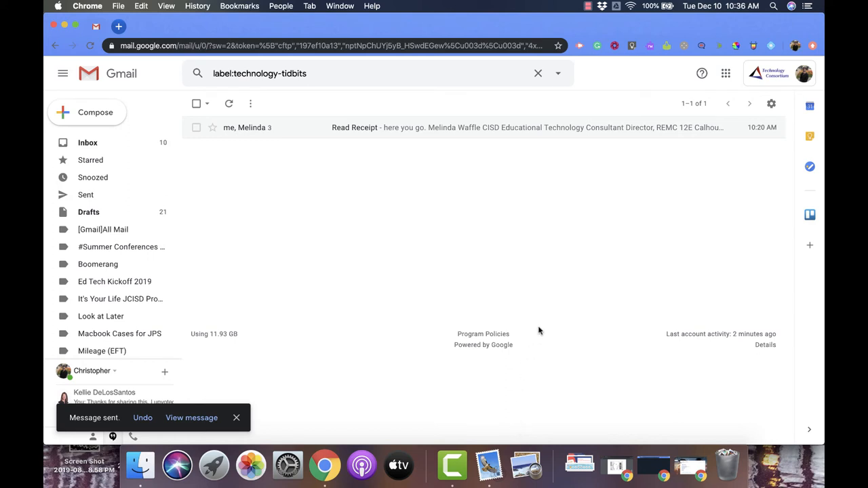
{"action": "mouse_move", "coordinate": [523, 249]}
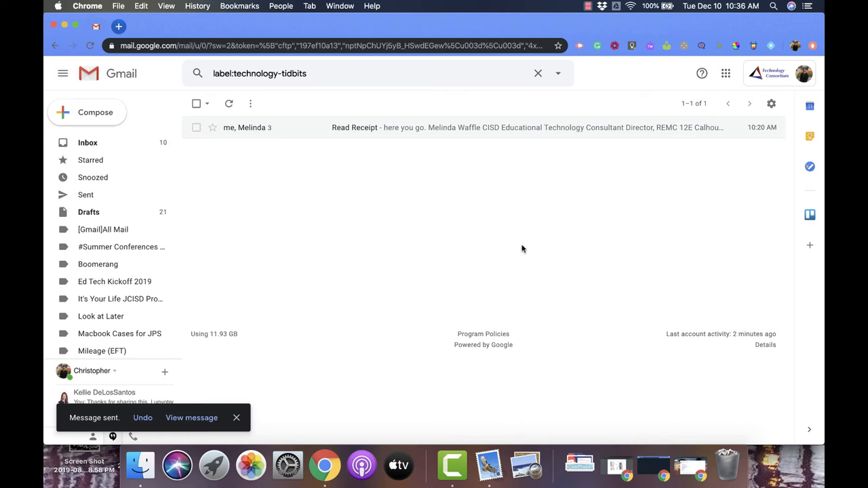
{"action": "mouse_move", "coordinate": [524, 135]}
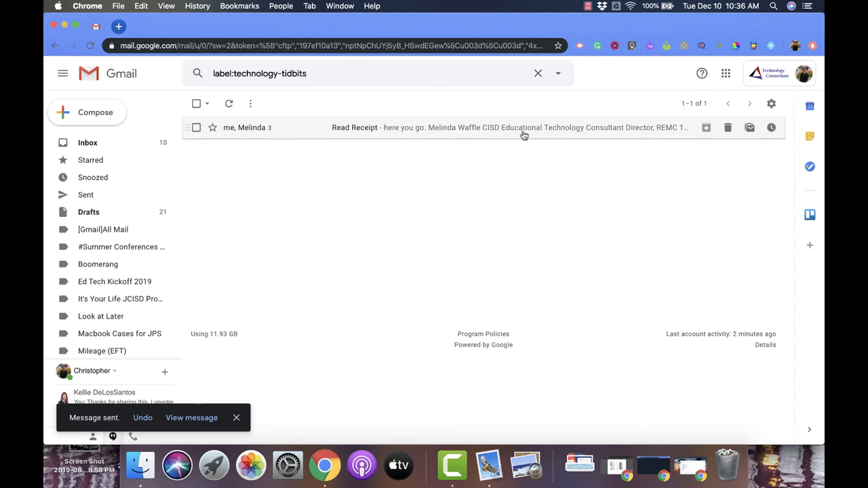
Open the earlier Read Receipt conversation showing '1 recipient has read this message'.
{"action": "left_click", "coordinate": [524, 134]}
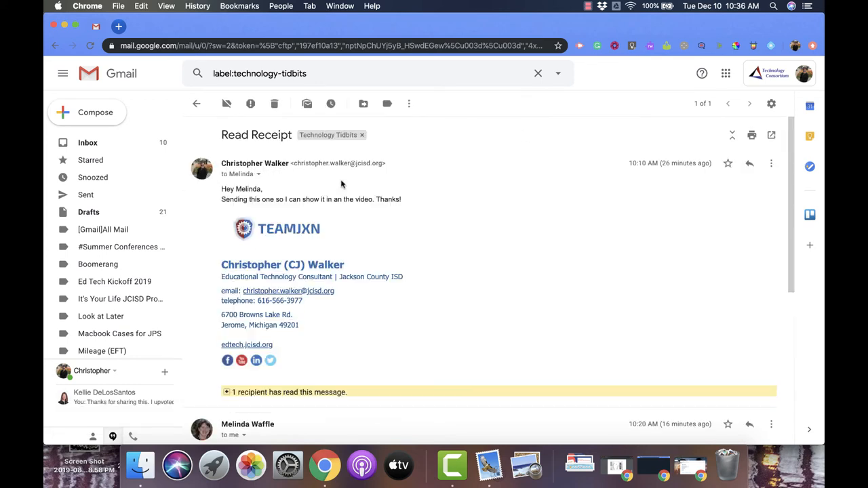
{"action": "mouse_move", "coordinate": [276, 315]}
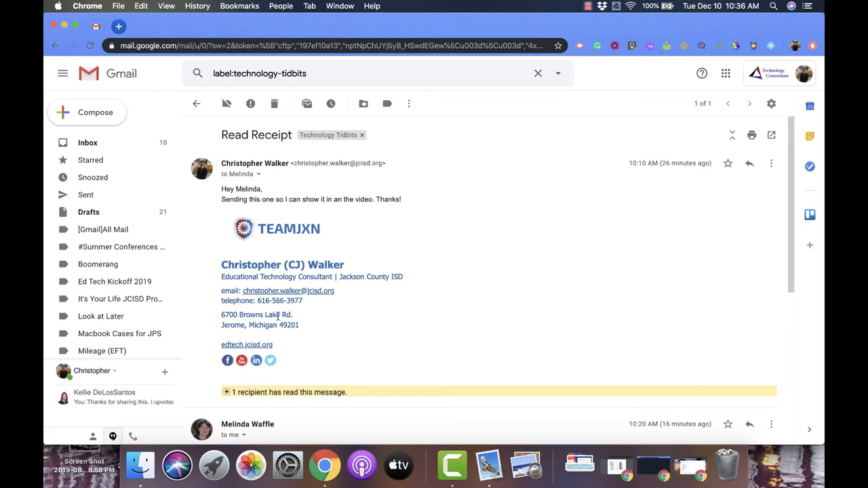
{"action": "mouse_move", "coordinate": [298, 392]}
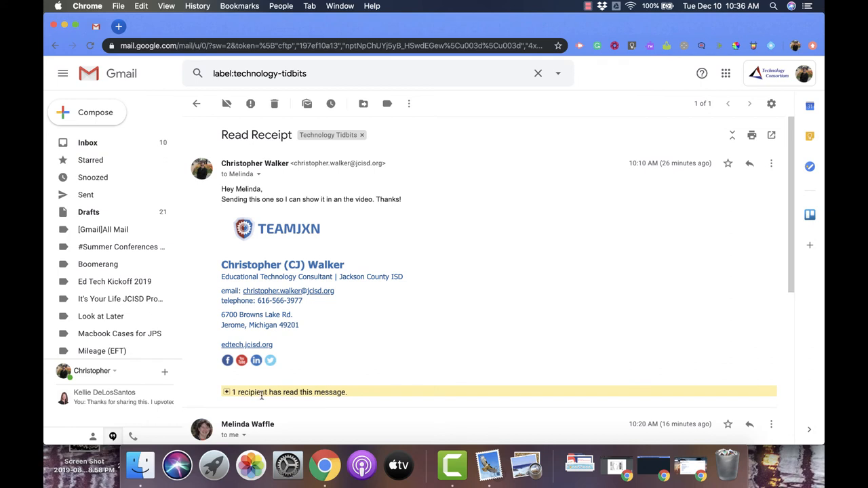
{"action": "mouse_move", "coordinate": [263, 396]}
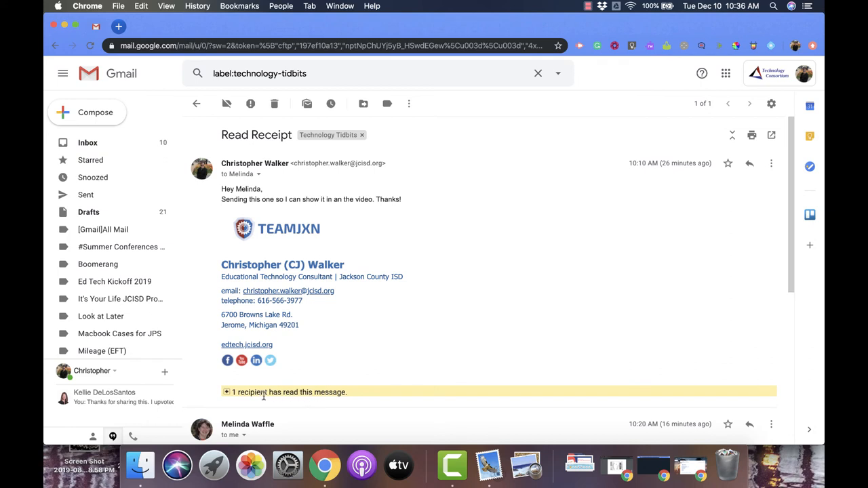
{"action": "mouse_move", "coordinate": [251, 392]}
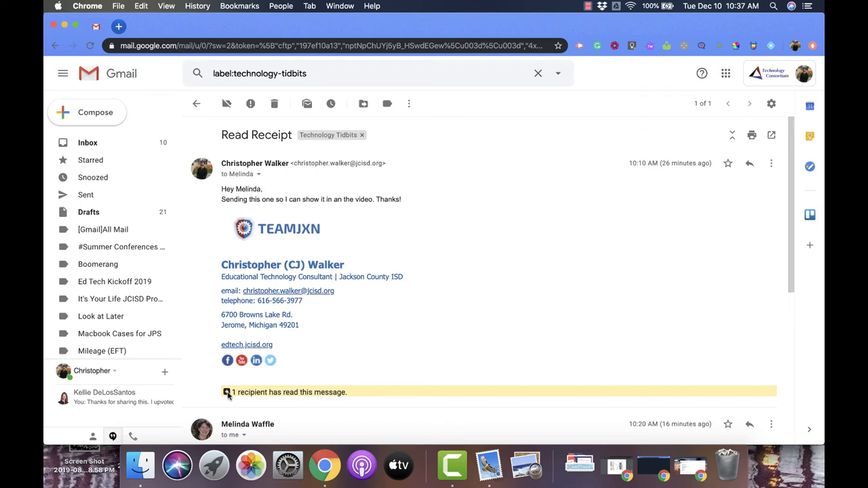
{"action": "mouse_move", "coordinate": [227, 394]}
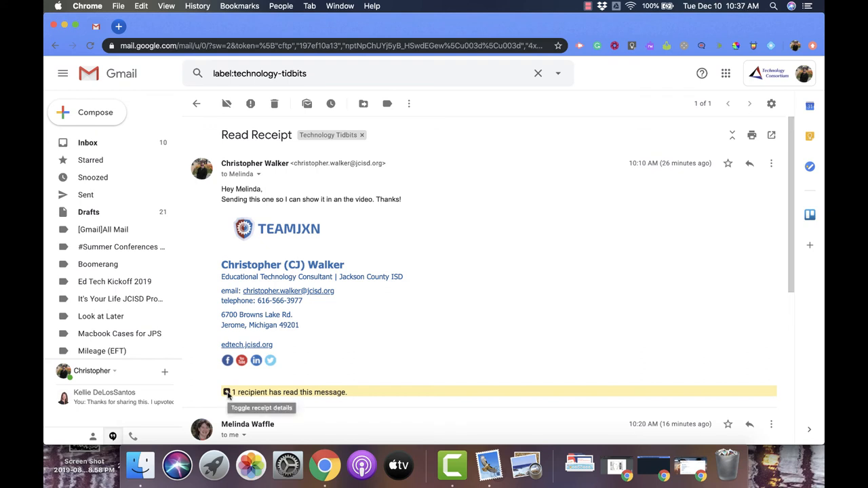